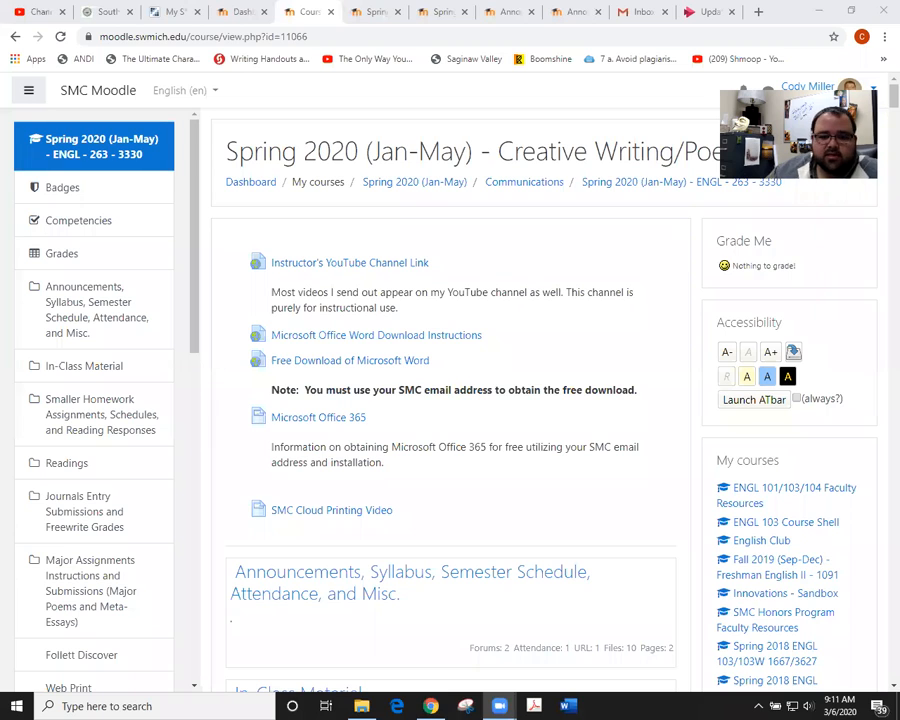
Expand the Announcements, Syllabus, Semester Schedule section heading on the course page
scroll("down", 3)
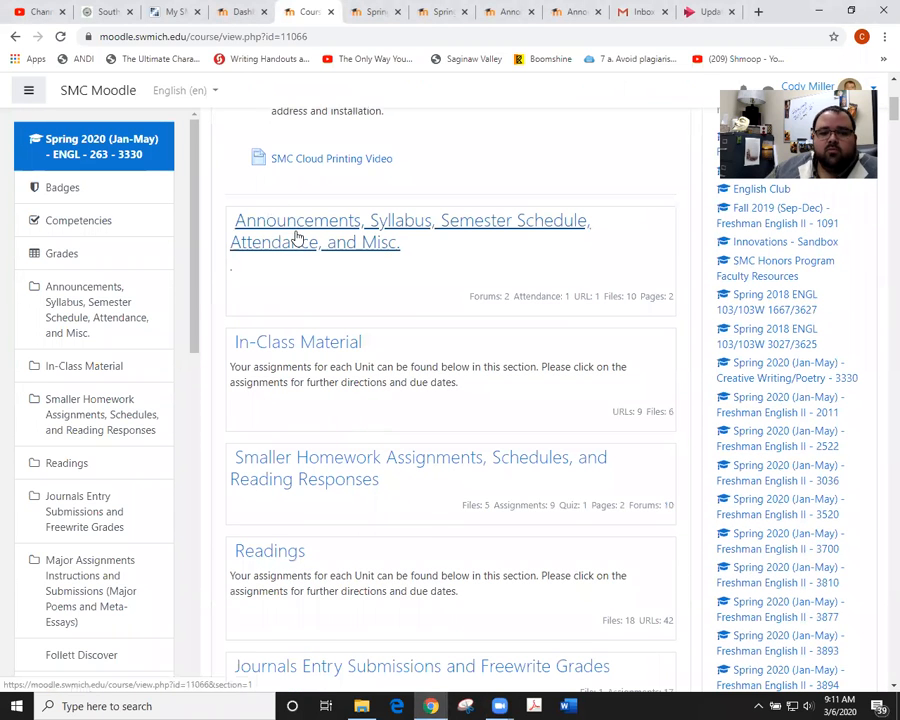
left_click(410, 231)
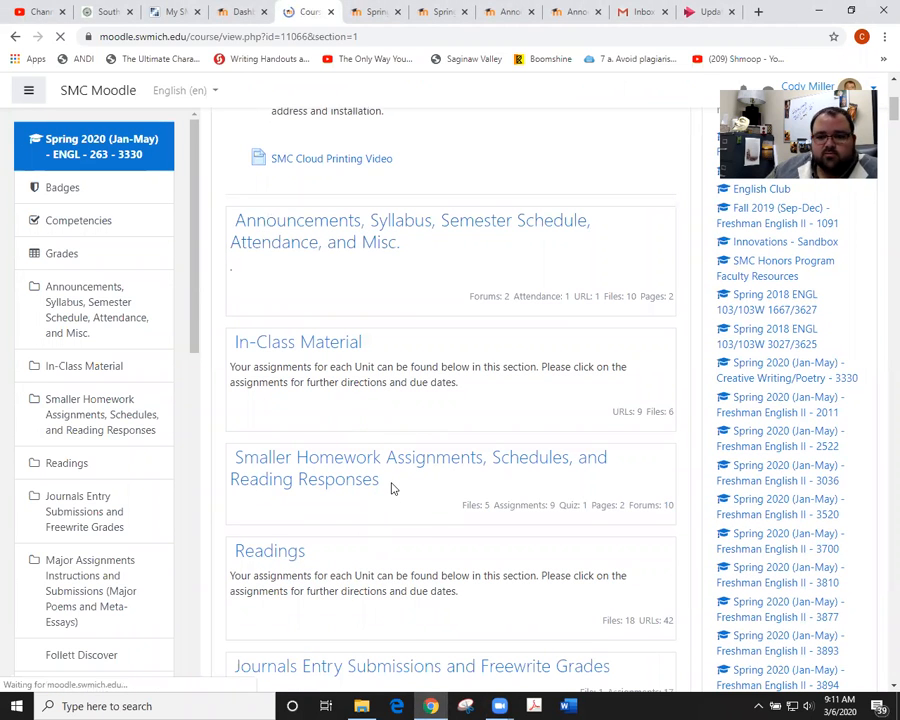
left_click(410, 231)
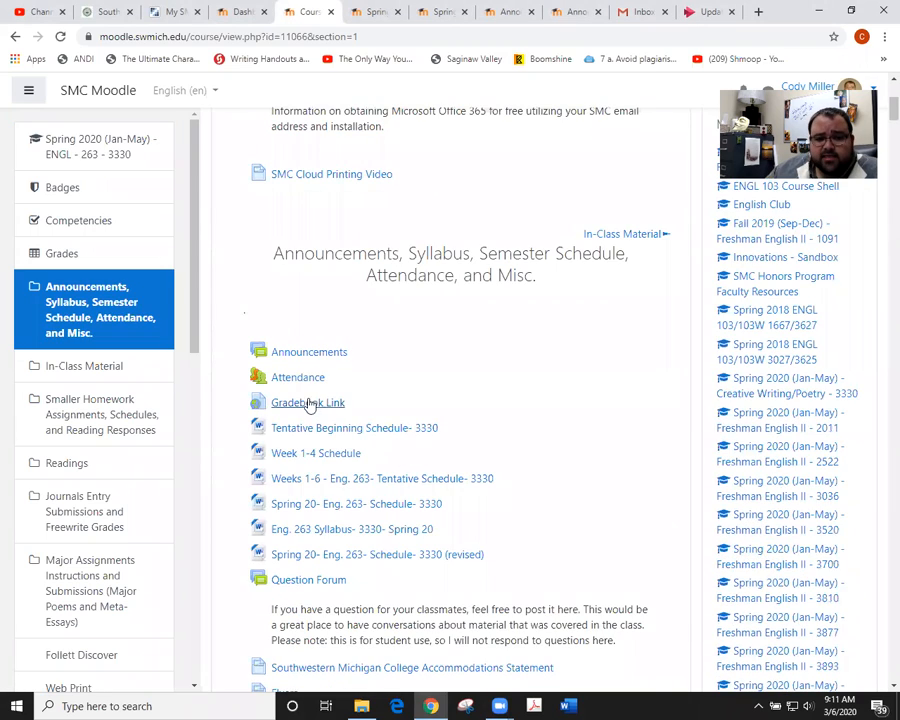
Scroll to the 'Spring 20- Eng. 263- Schedule- 3330 (revised)' link and open it in Word
scroll("down", 3)
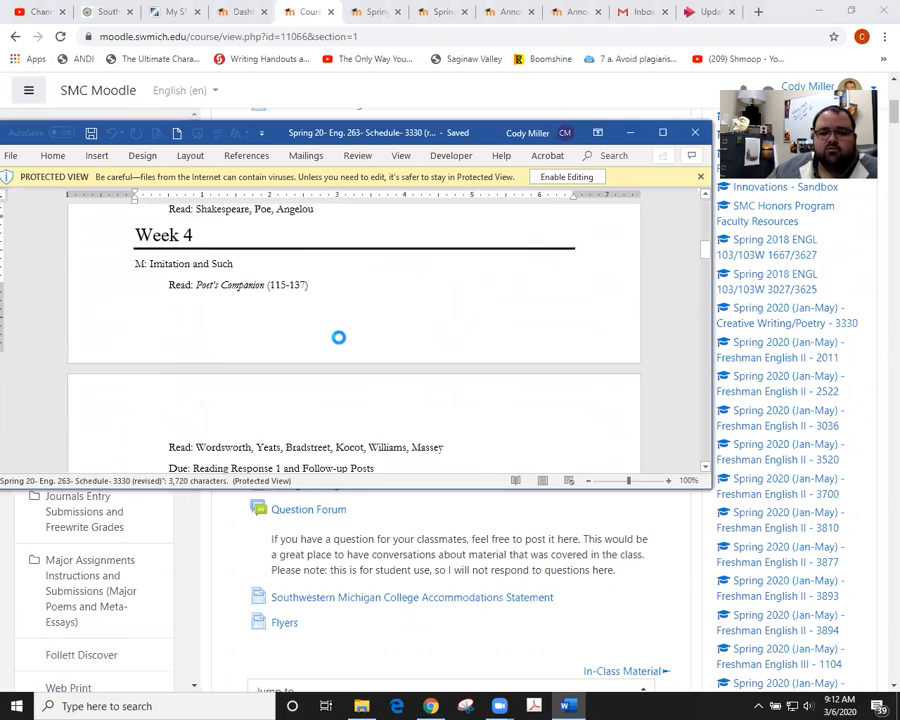
Scroll the revised schedule to Week 9's nature-writing readings and due dates
scroll("down", 3)
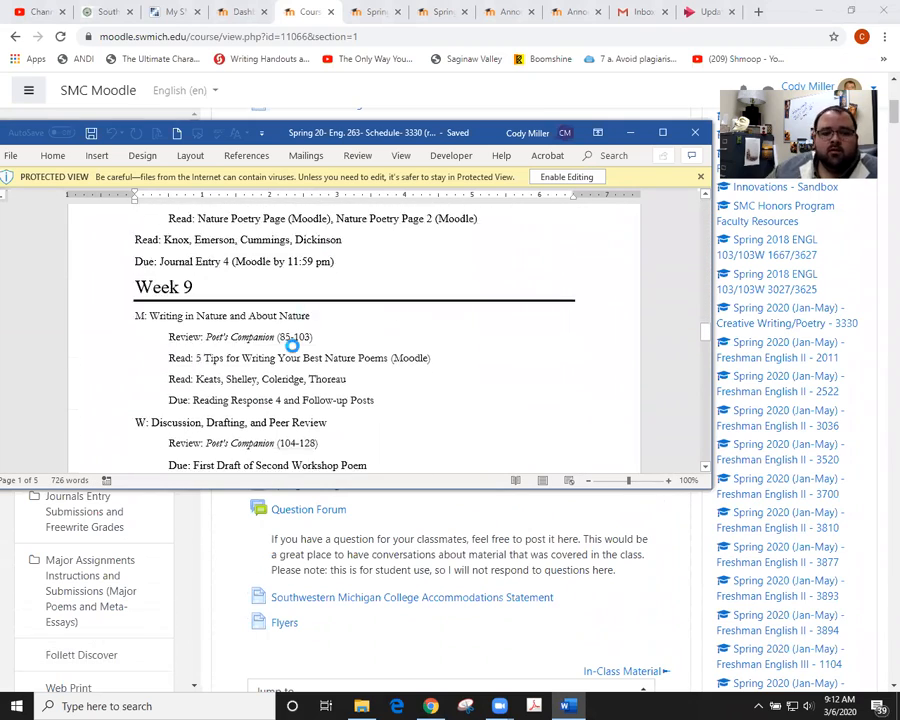
scroll("up", 3)
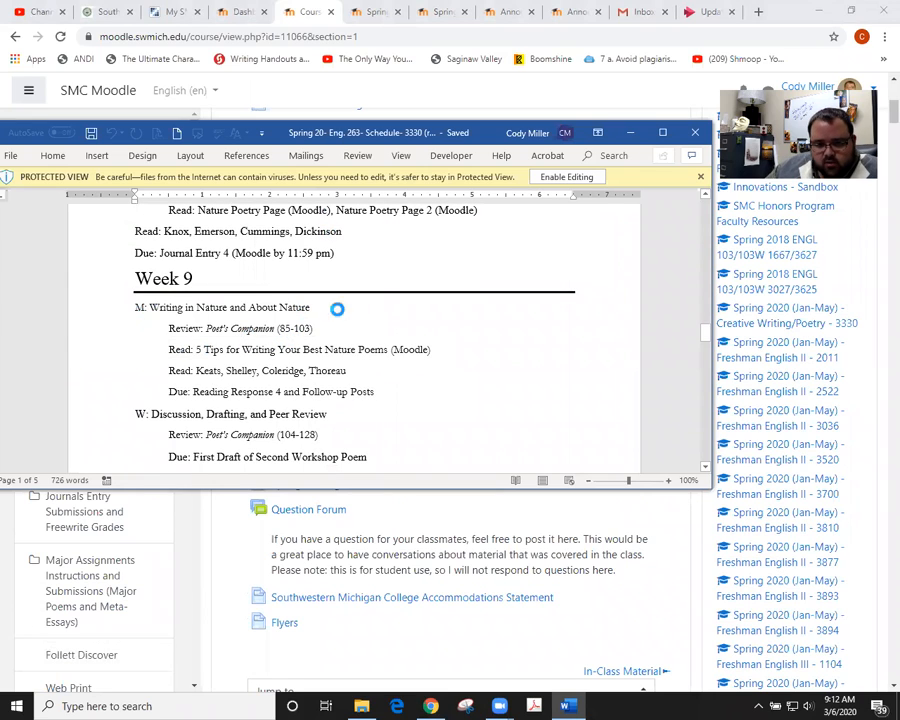
mouse_move(229, 400)
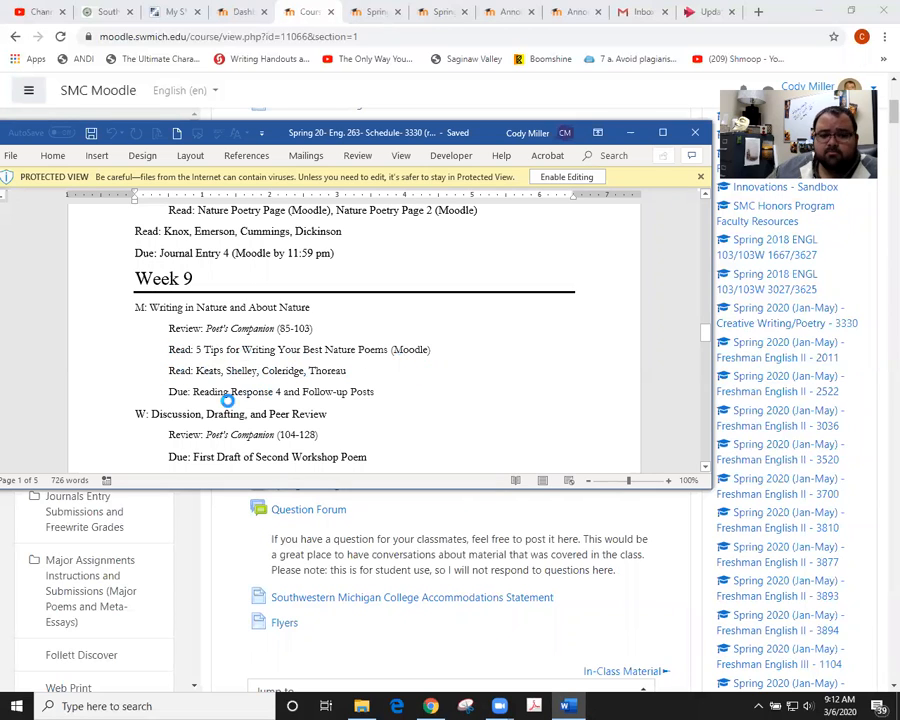
mouse_move(318, 404)
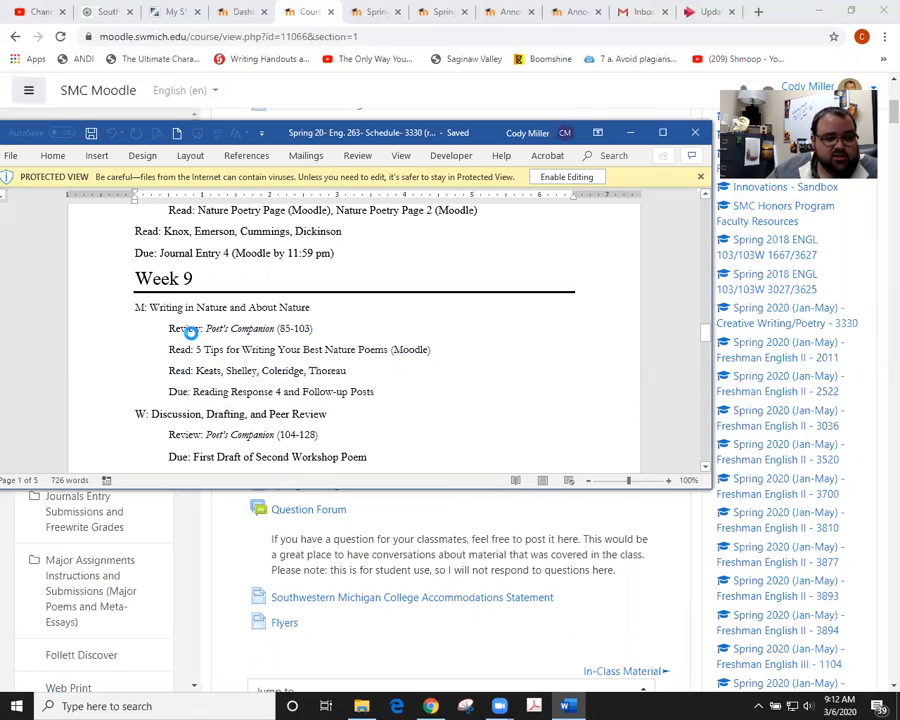
mouse_move(230, 372)
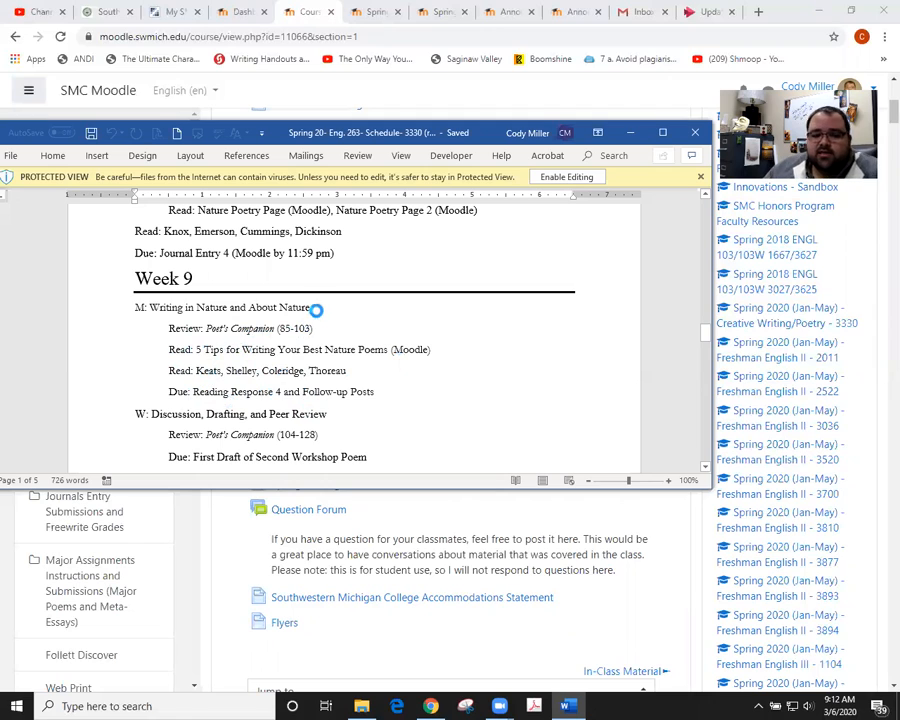
mouse_move(356, 361)
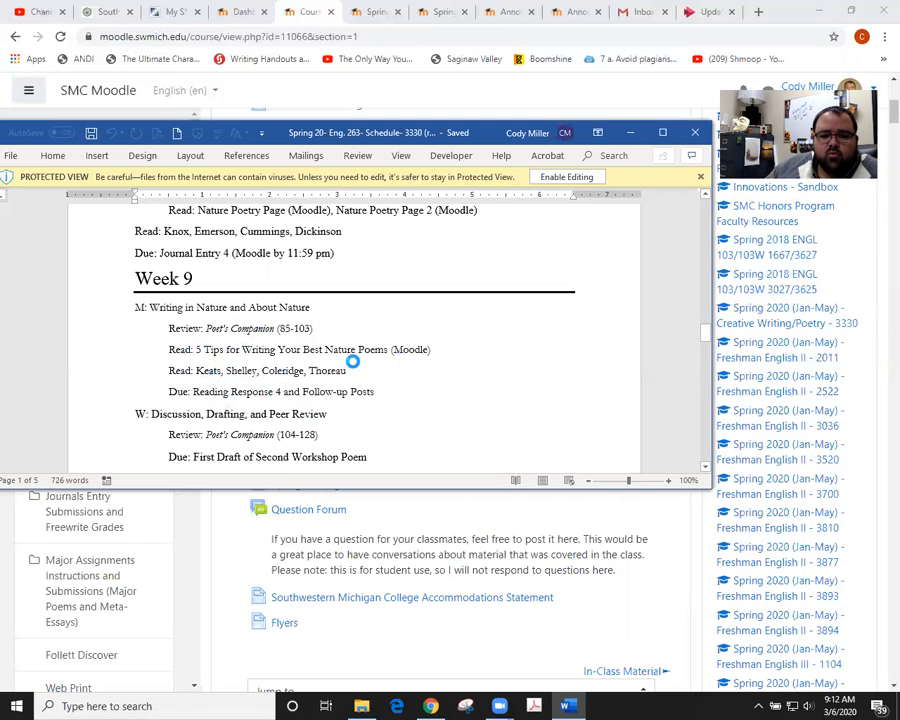
scroll("down", 3)
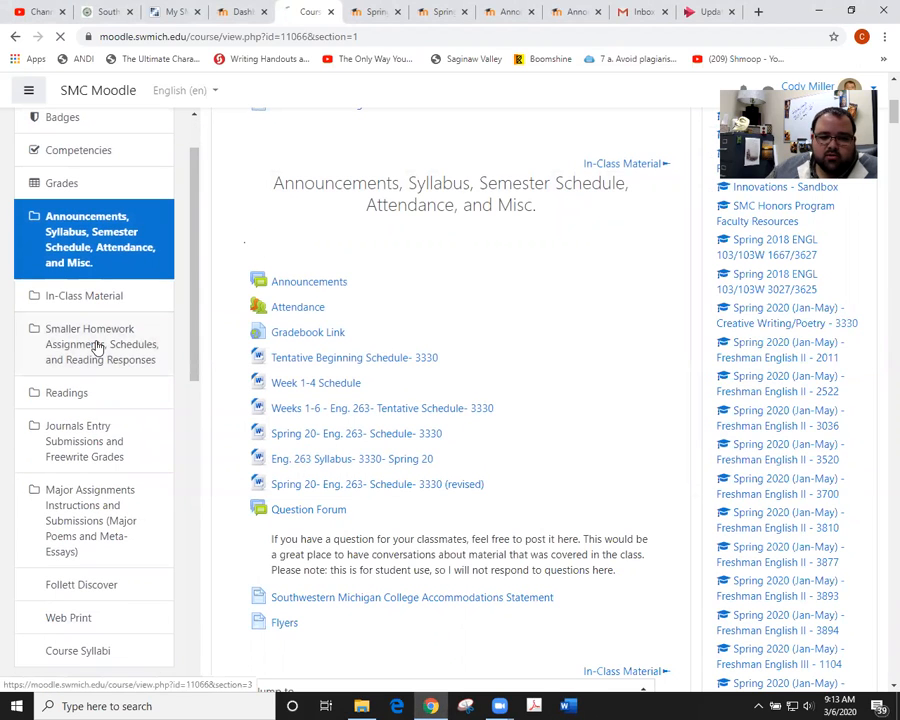
Show the Smaller Homework Assignments section's Reading Responses 1–4 with their due dates
left_click(102, 343)
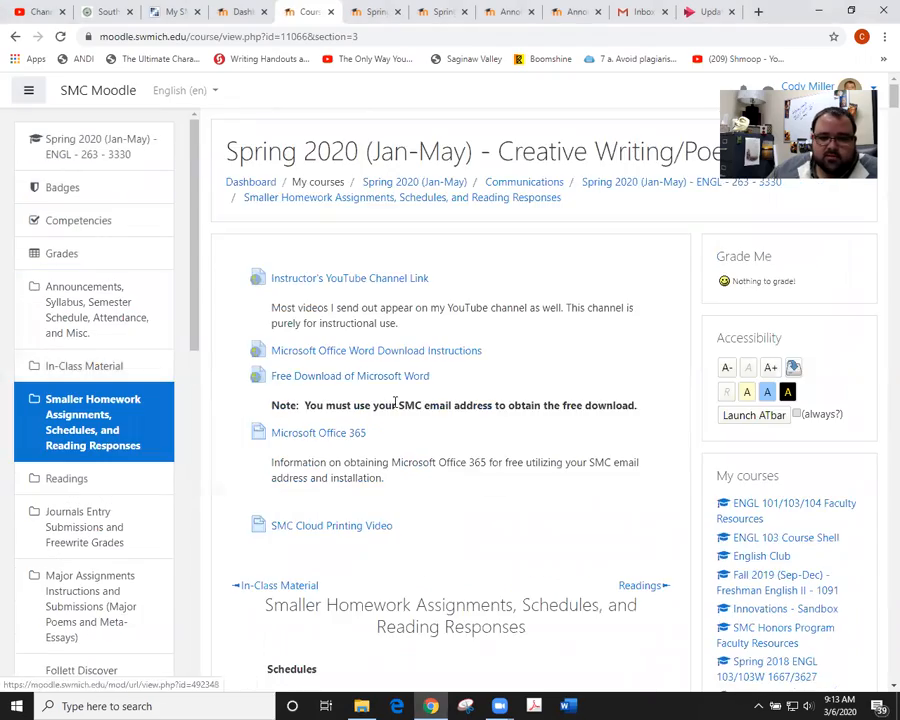
scroll("down", 3)
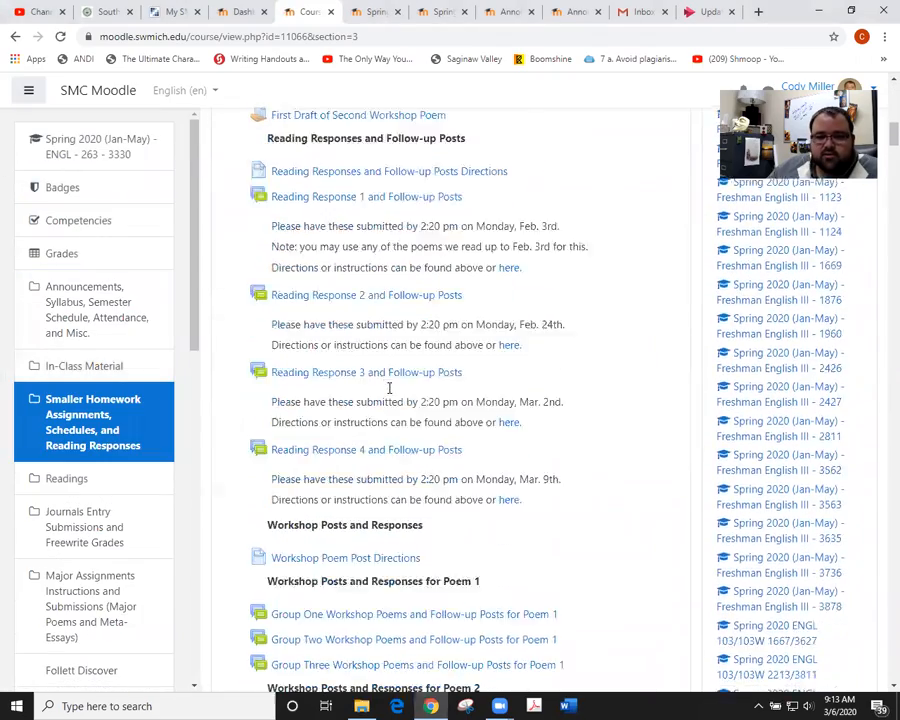
scroll("down", 3)
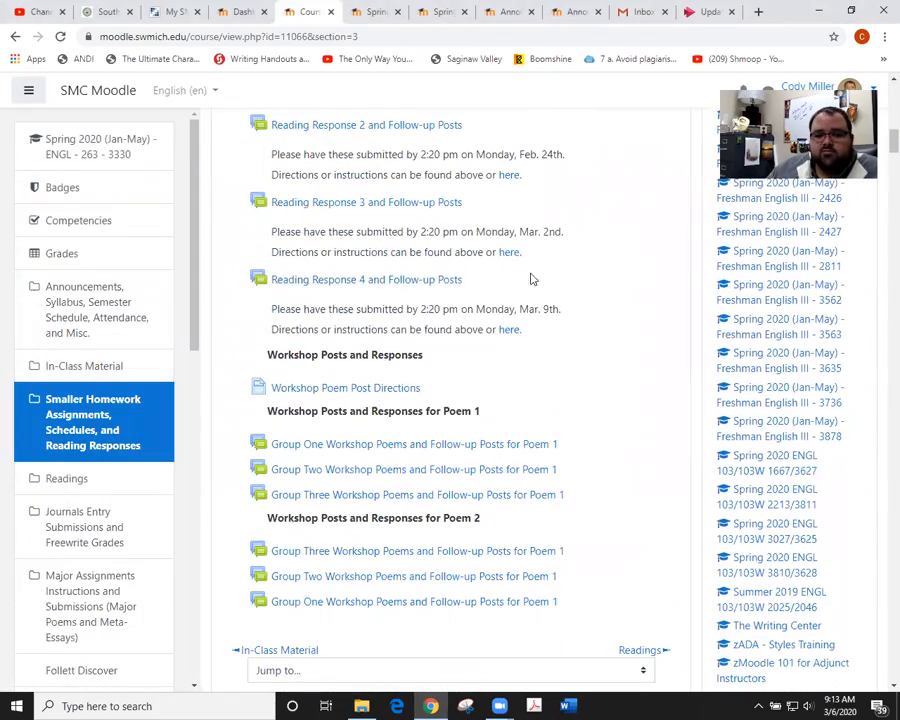
mouse_move(542, 308)
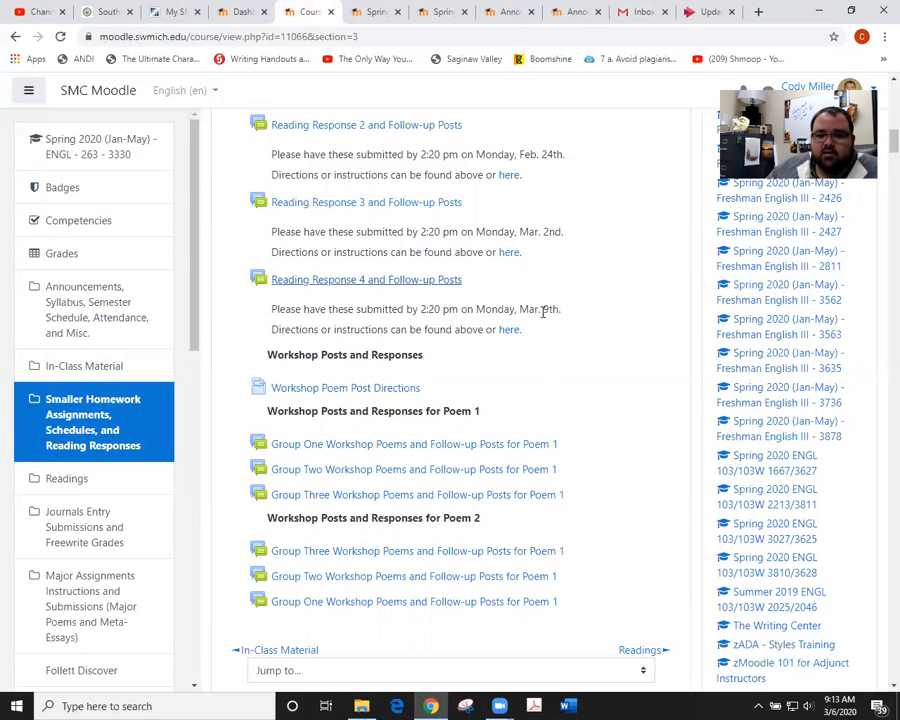
mouse_move(507, 329)
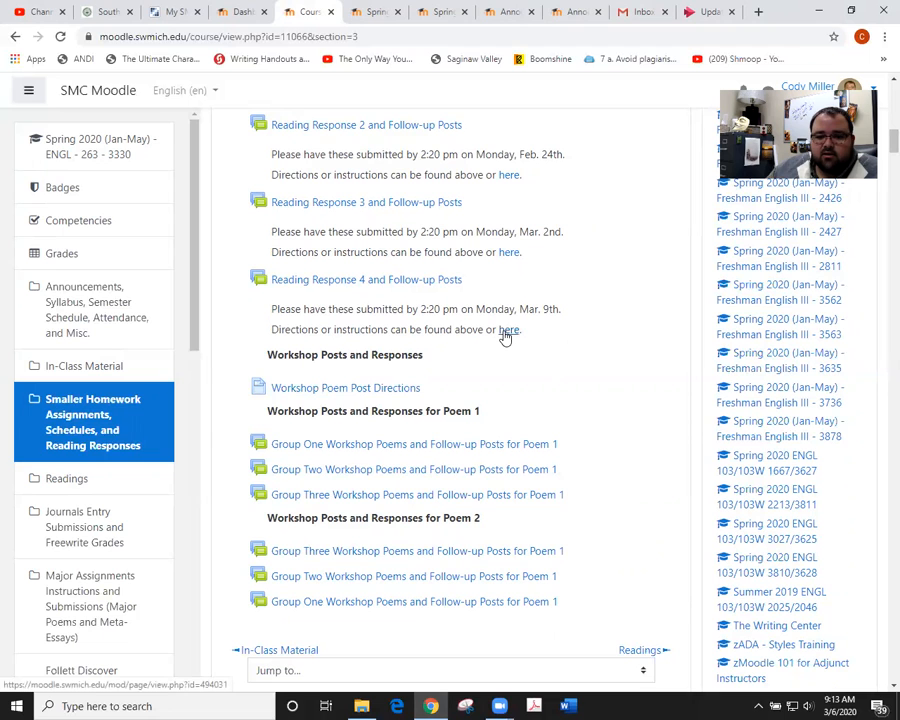
scroll("up", 3)
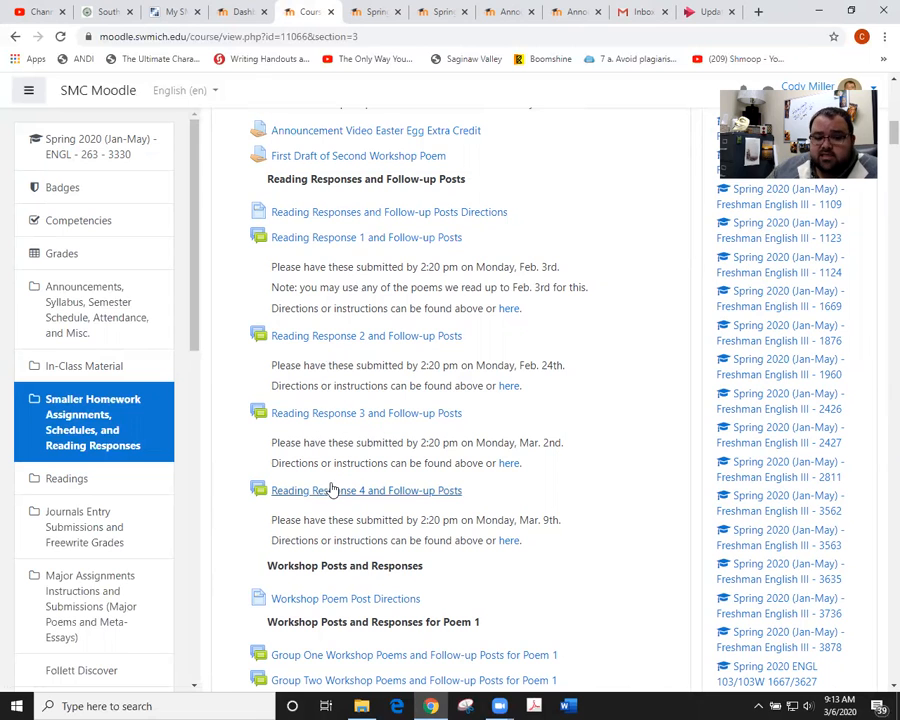
Scroll down to the Workshop Posts and Responses forums for Poem 1 and Poem 2
scroll("down", 3)
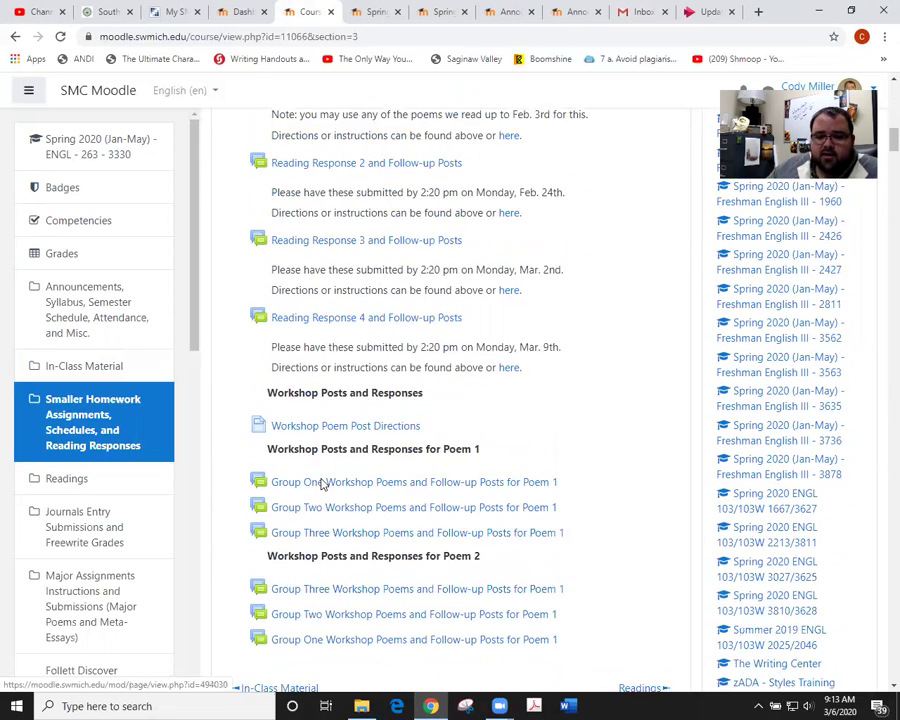
scroll("down", 3)
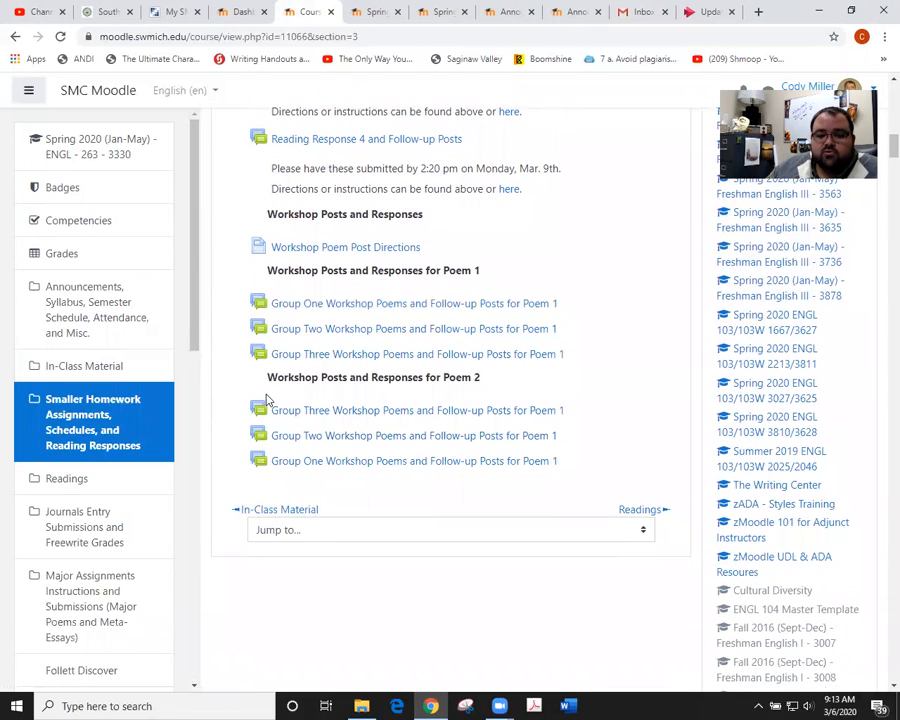
mouse_move(335, 467)
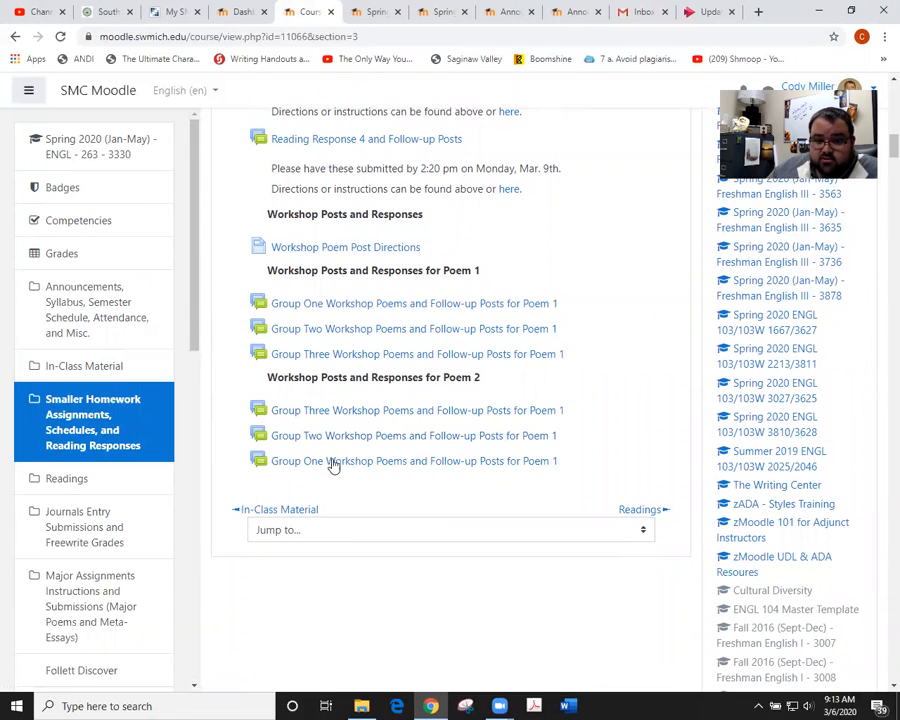
mouse_move(360, 495)
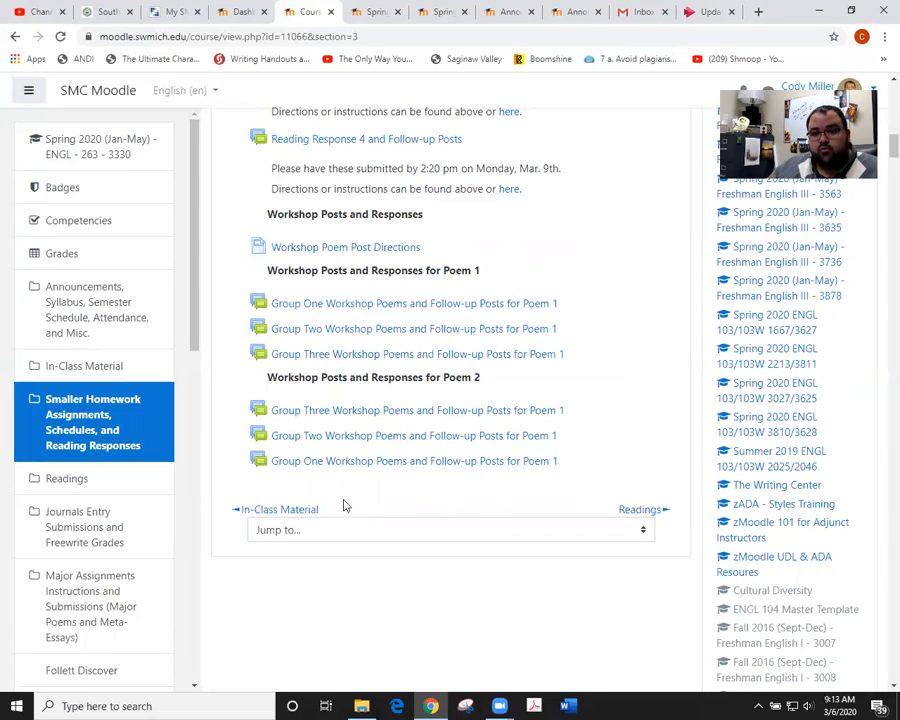
mouse_move(340, 510)
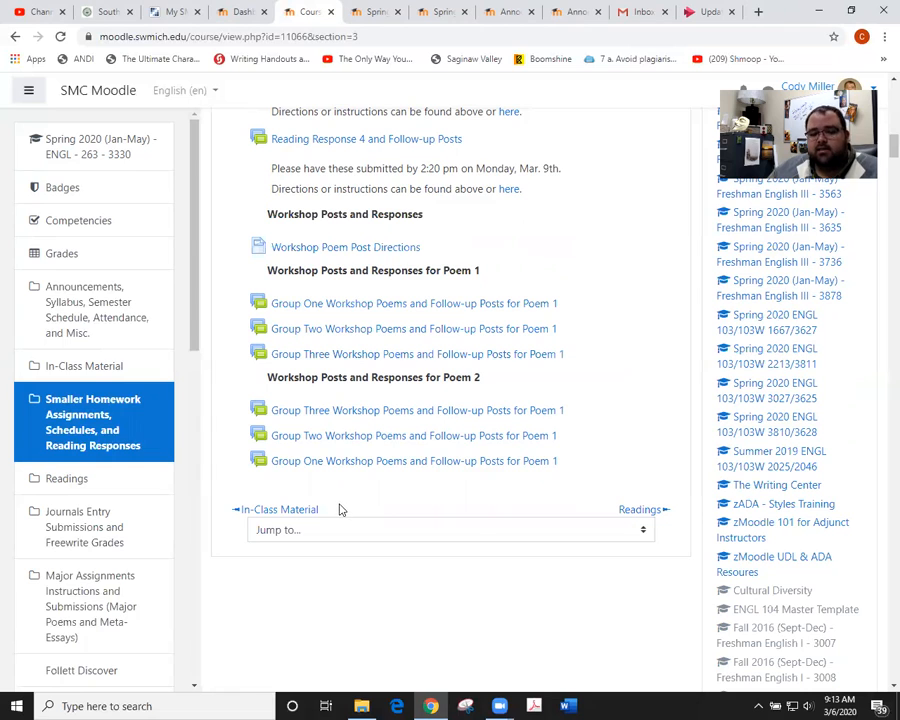
mouse_move(341, 461)
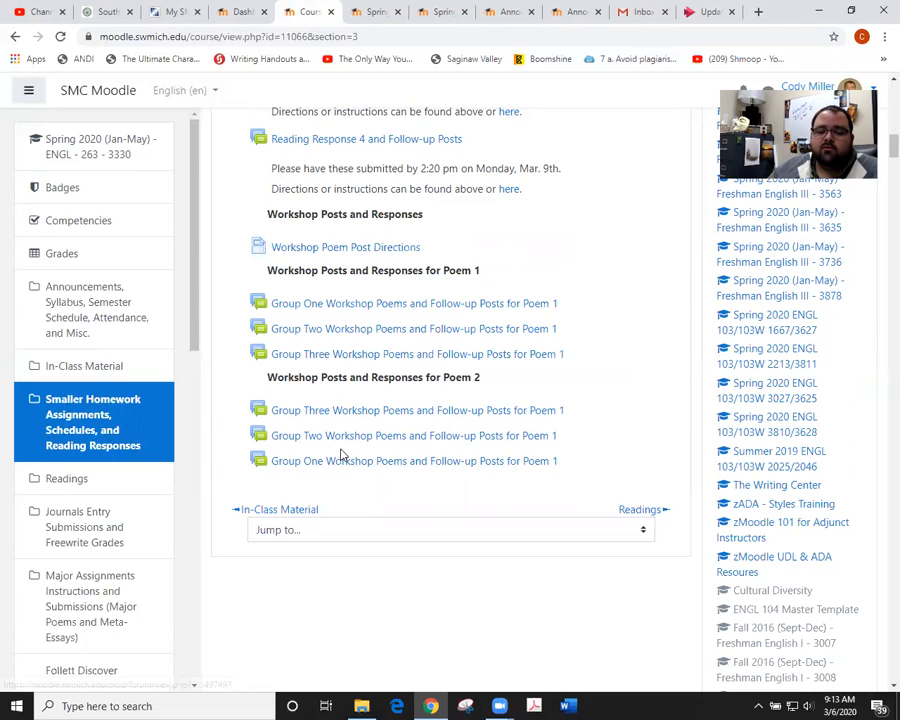
mouse_move(320, 435)
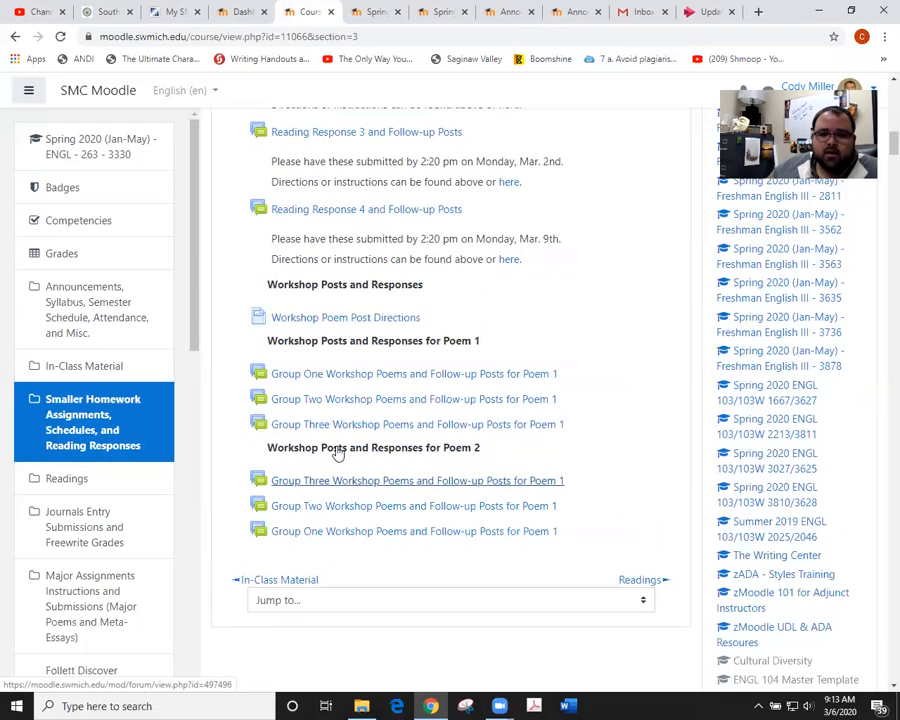
Scroll back up to the First Draft of Second Workshop Poem assignment link
scroll("up", 3)
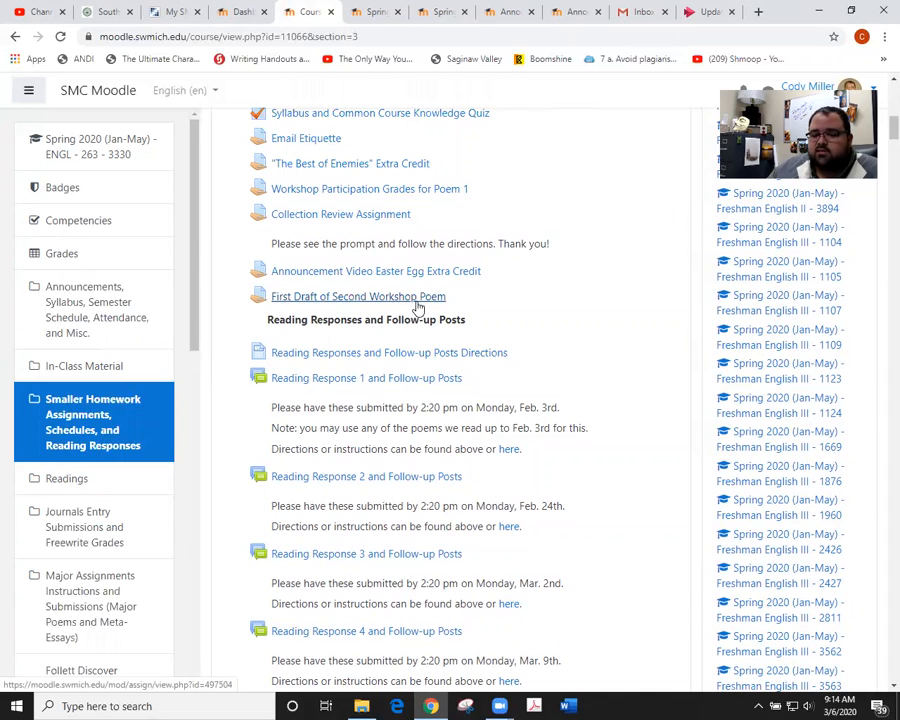
mouse_move(426, 310)
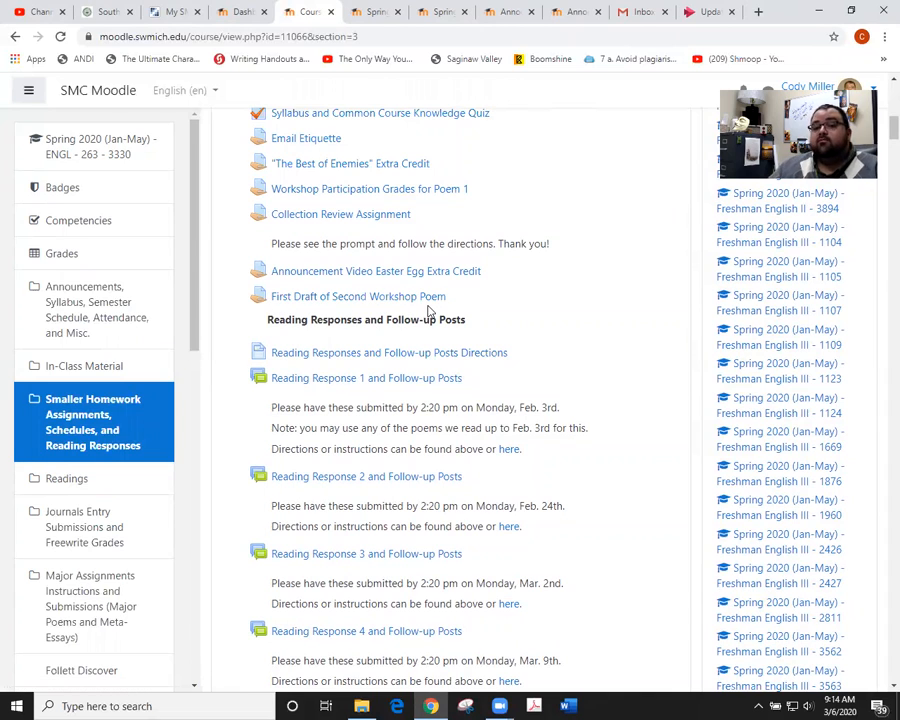